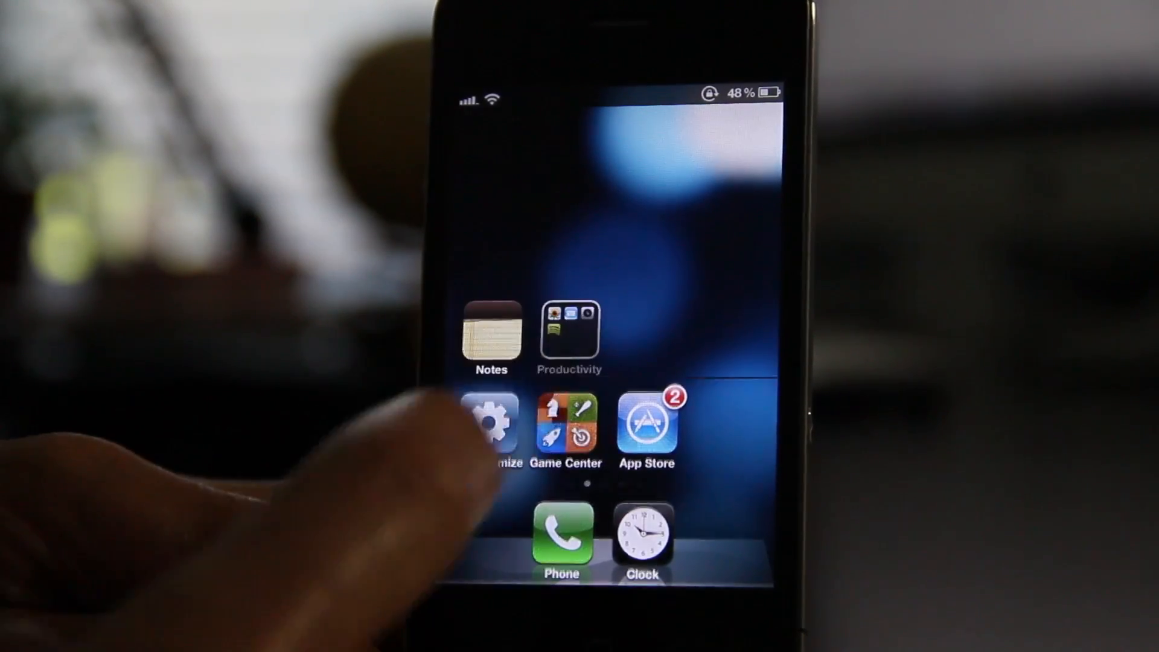
Step: Swipe across the home screen pages to reach the Settings app
{"action": "left_click", "coordinate": [570, 333]}
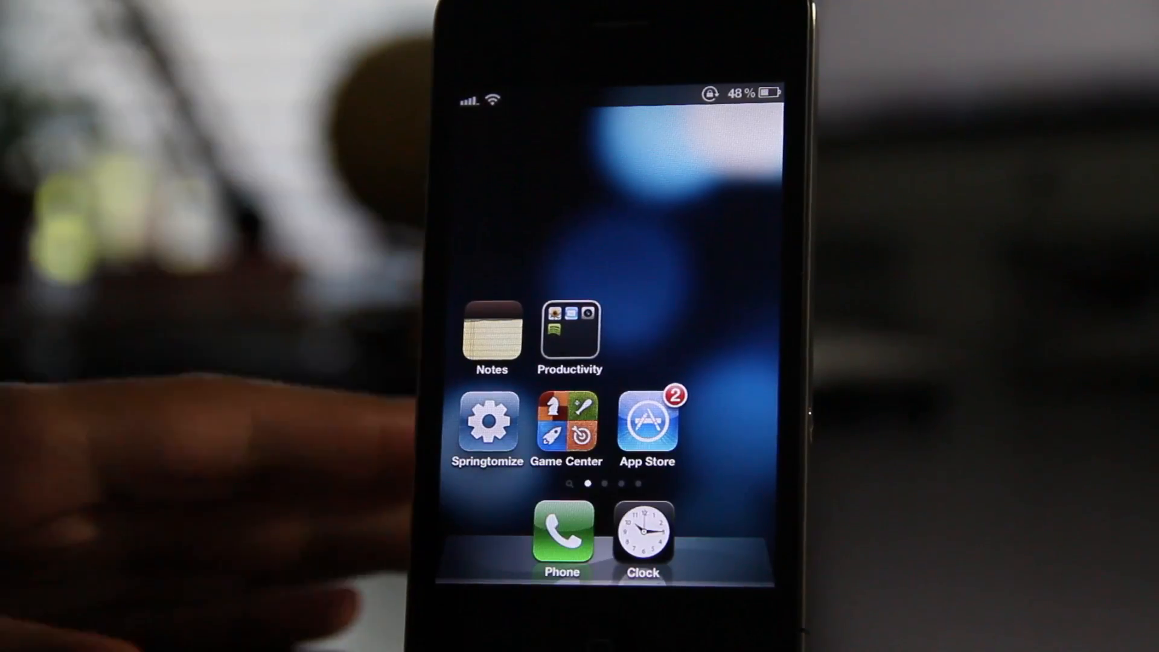
{"action": "scroll", "scroll_direction": "left", "scroll_amount": 3}
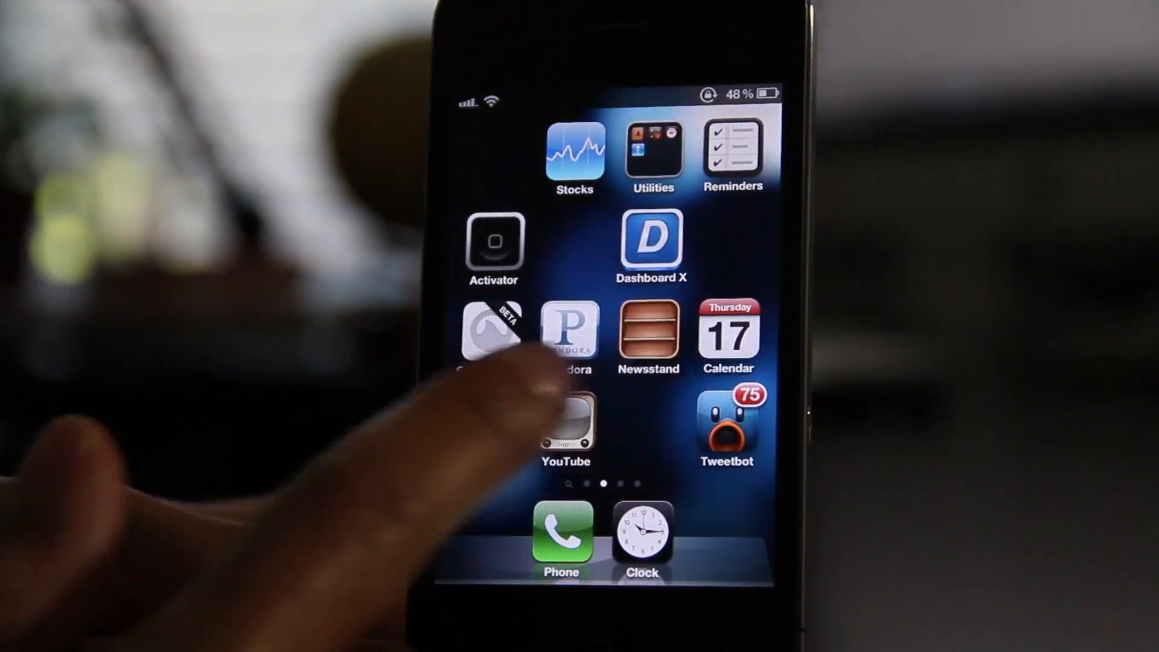
{"action": "scroll", "scroll_direction": "left", "scroll_amount": 3}
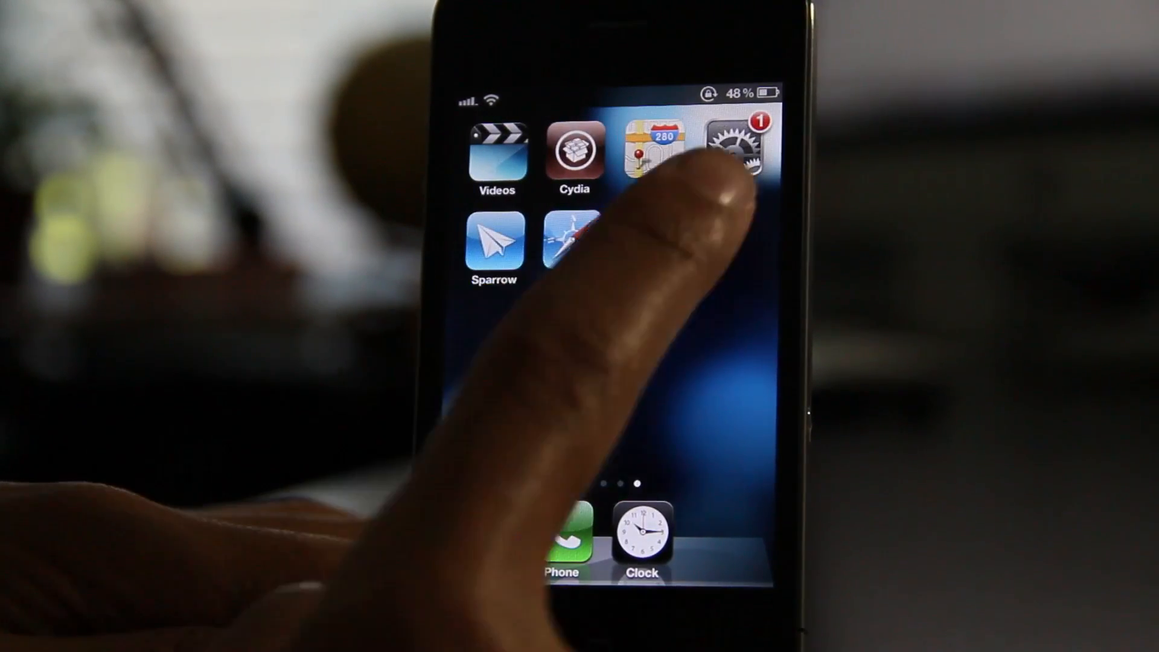
Step: Run Reset Home Screen Layout under Settings > General > Reset, then check the second home page
{"action": "left_click", "coordinate": [732, 152]}
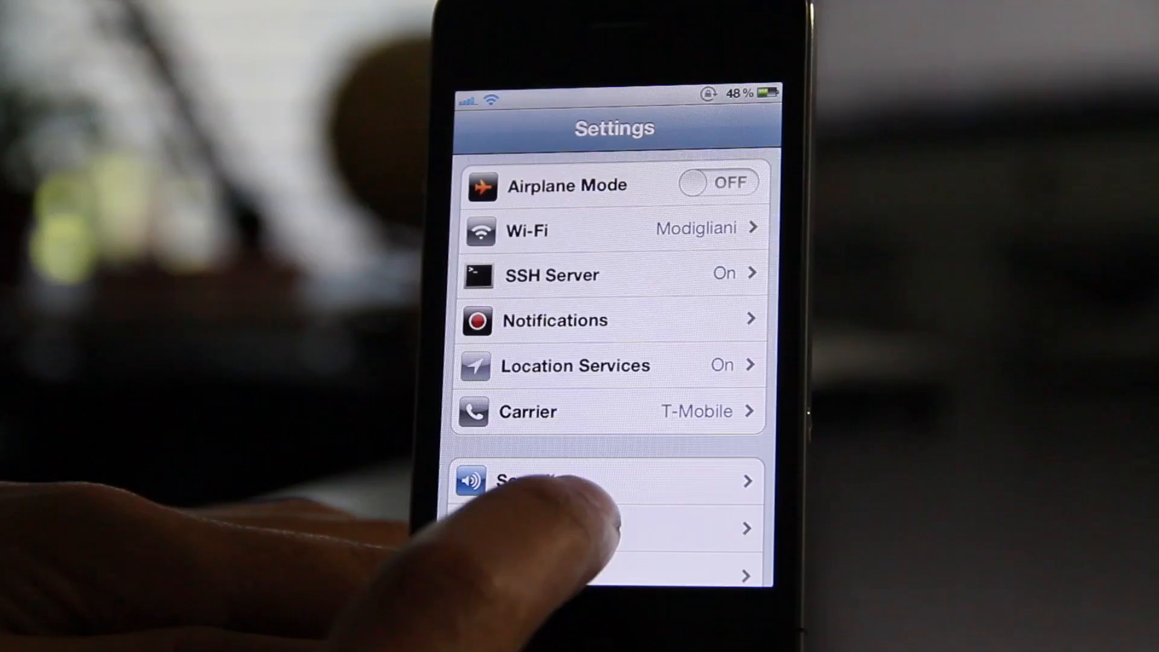
{"action": "left_click", "coordinate": [606, 527]}
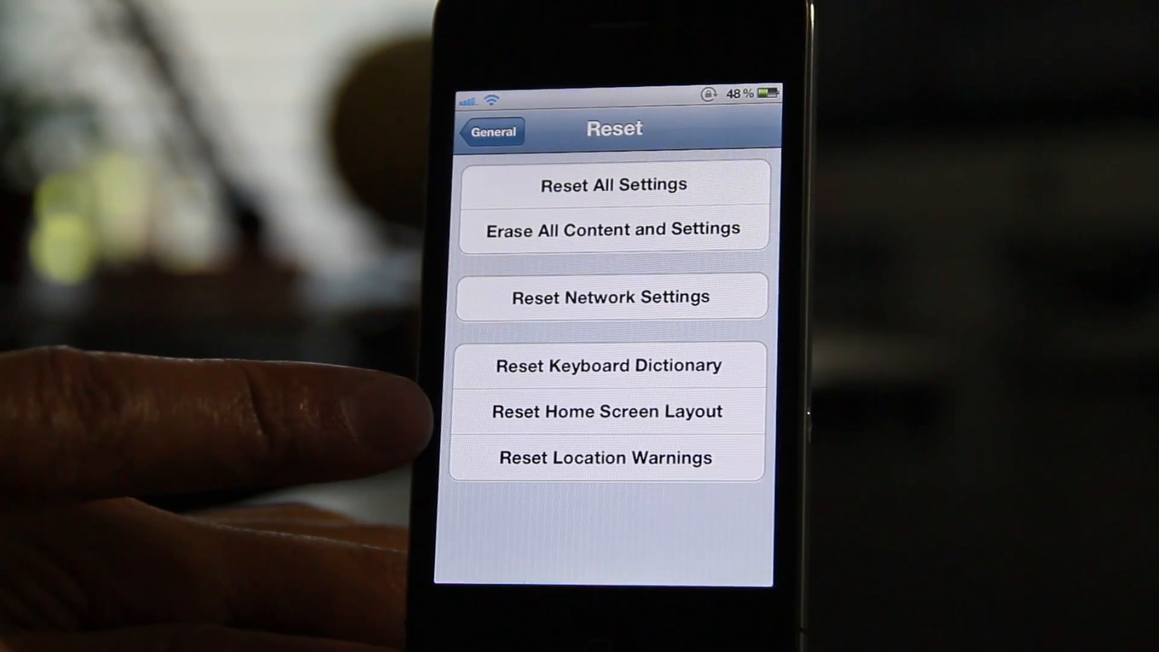
{"action": "left_click", "coordinate": [605, 411]}
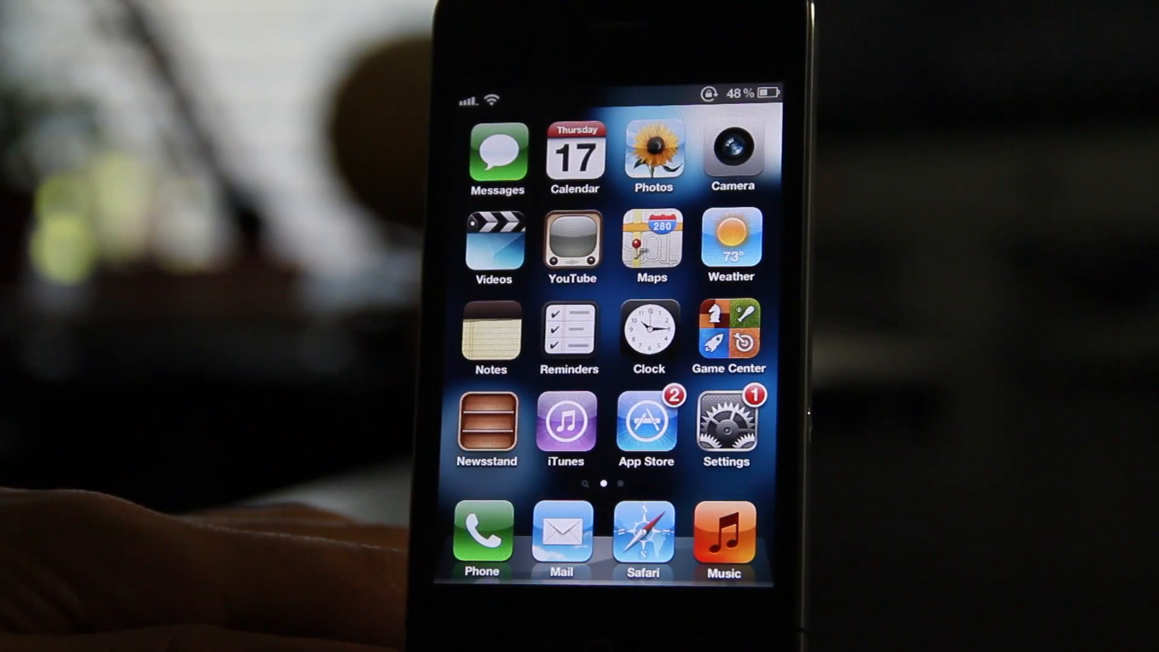
{"action": "scroll", "scroll_direction": "left", "scroll_amount": 3}
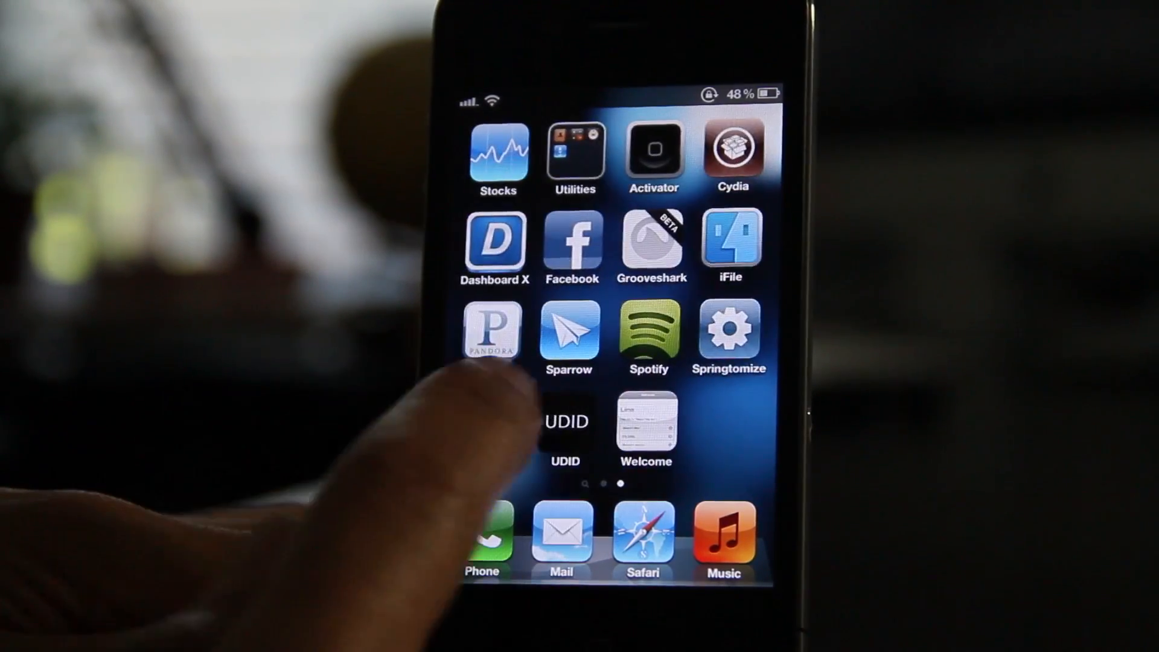